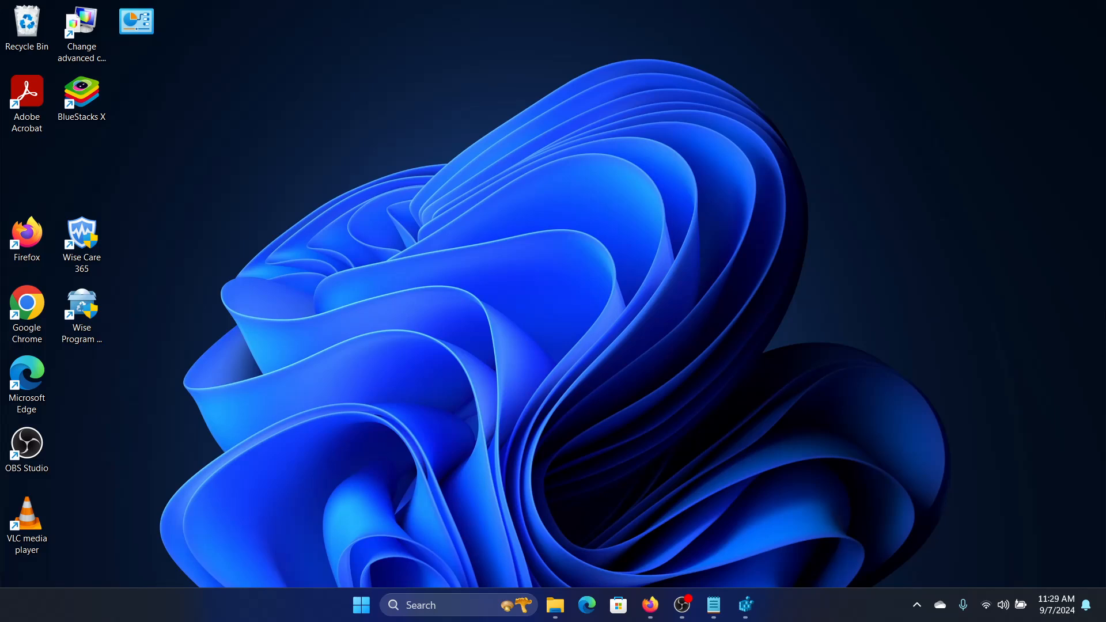
mouse_move(998, 449)
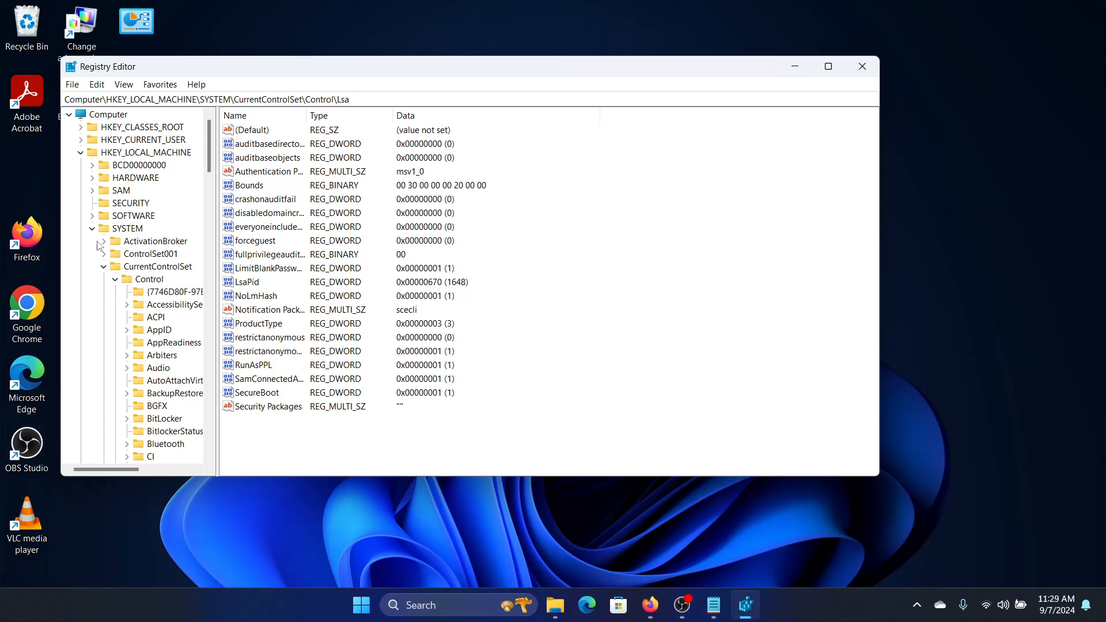
mouse_move(104, 271)
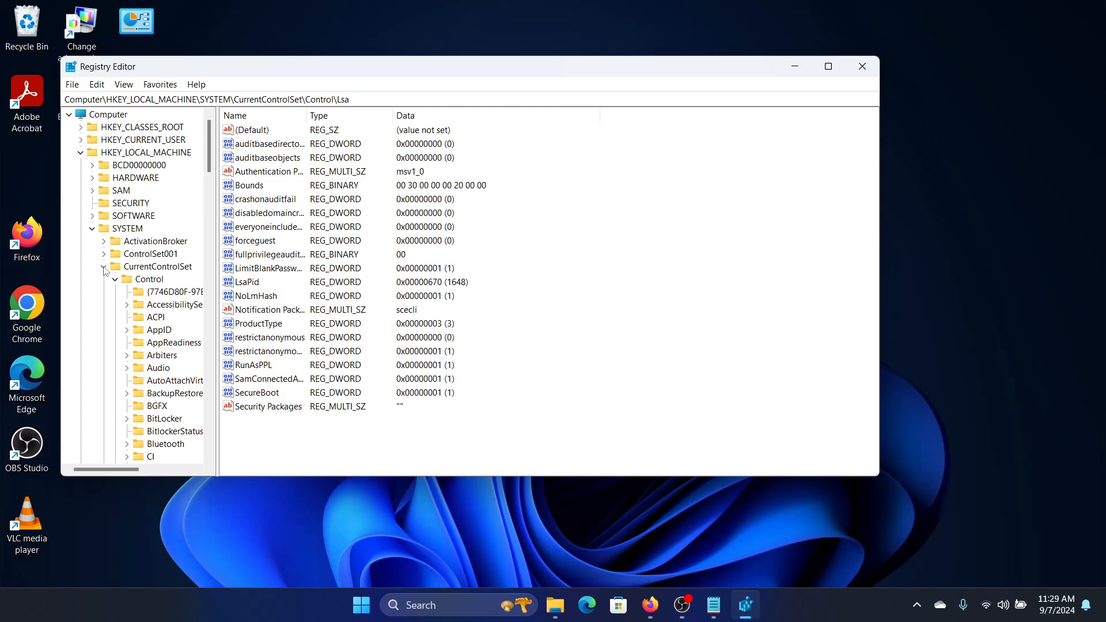
mouse_move(113, 282)
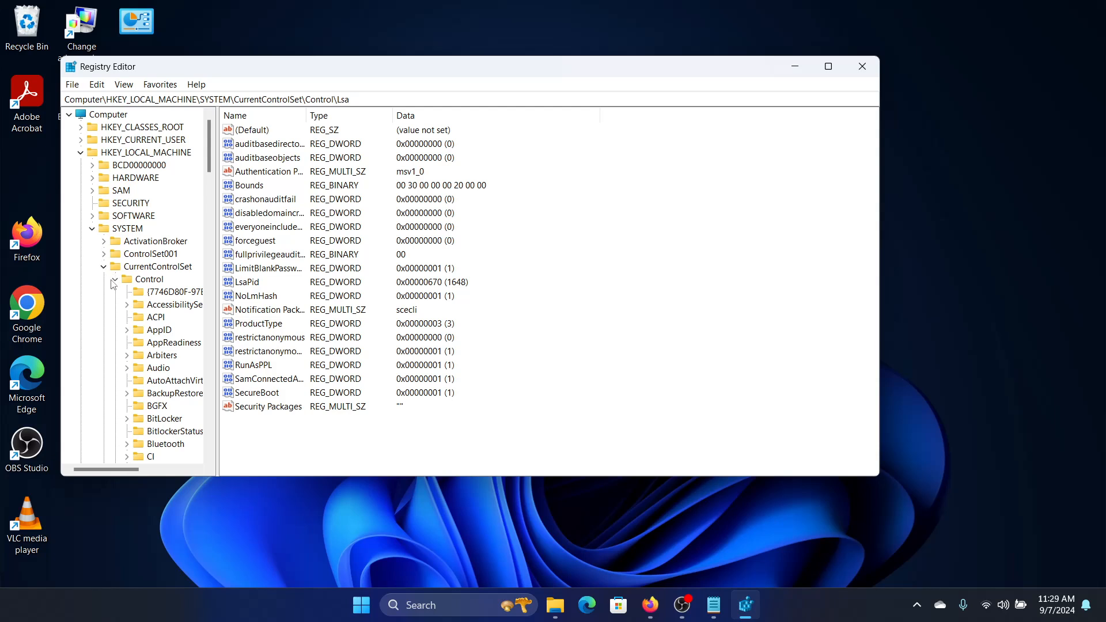
scroll("down", 3)
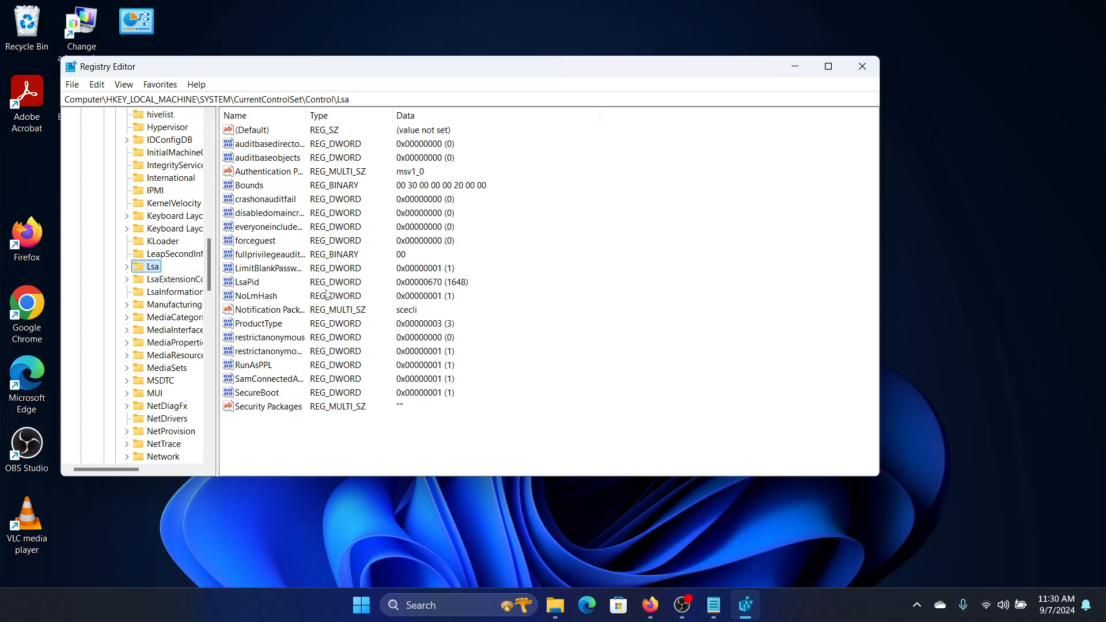
mouse_move(279, 371)
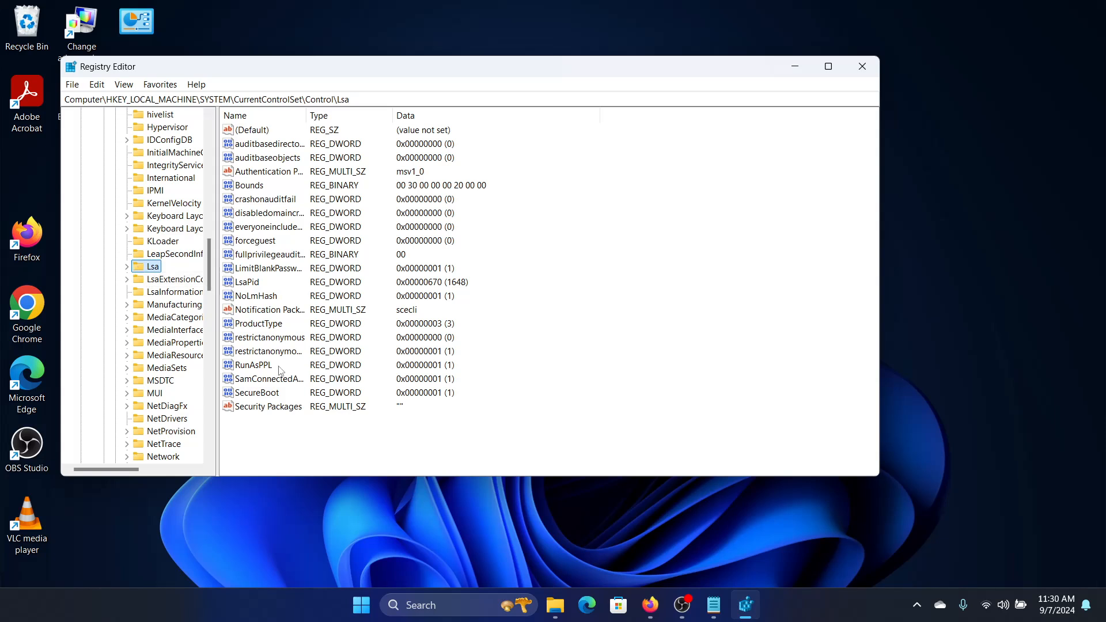
left_click(252, 365)
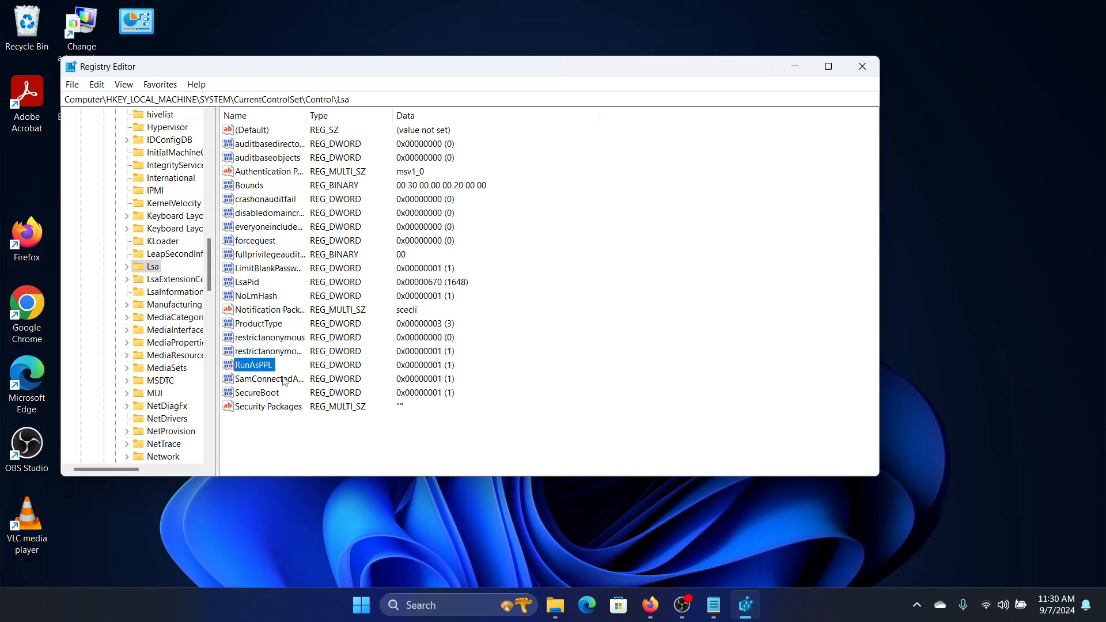
left_click(270, 436)
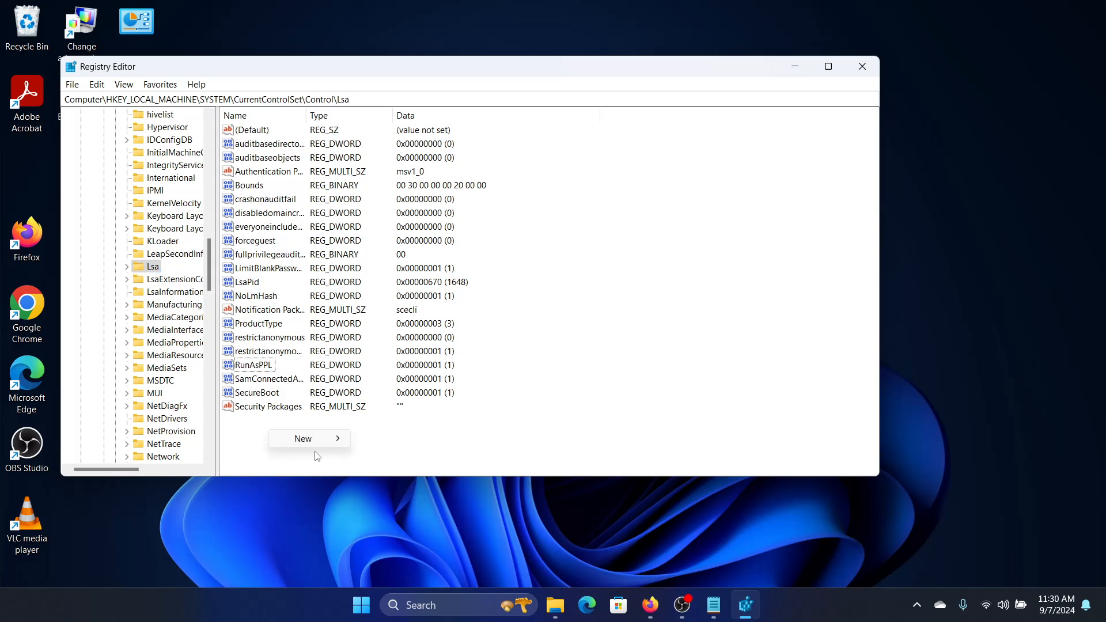
left_click(303, 437)
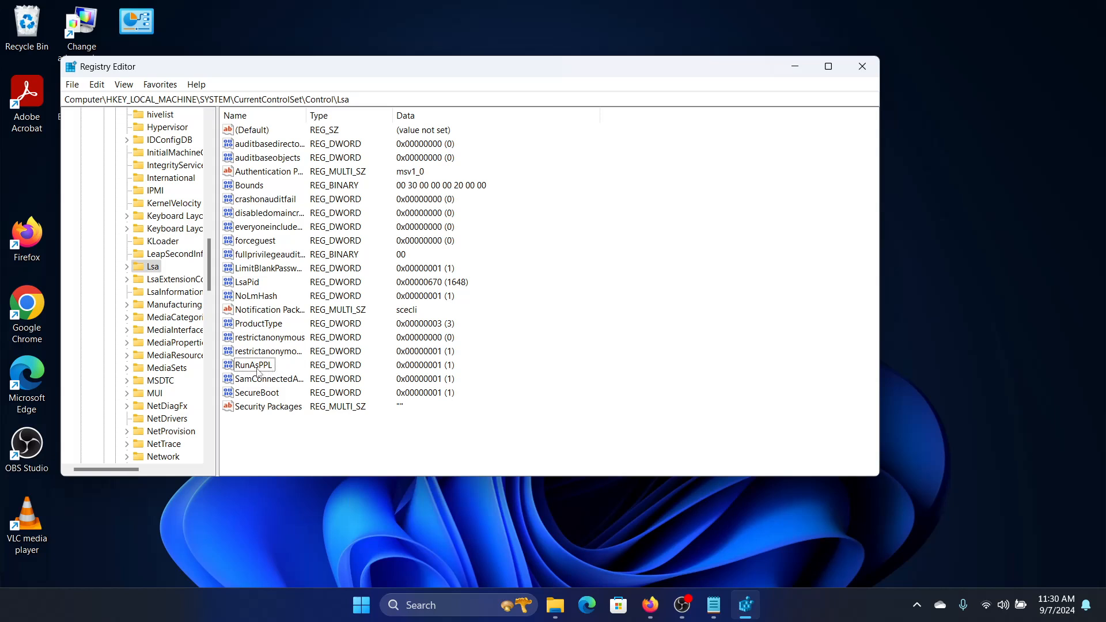
mouse_move(257, 373)
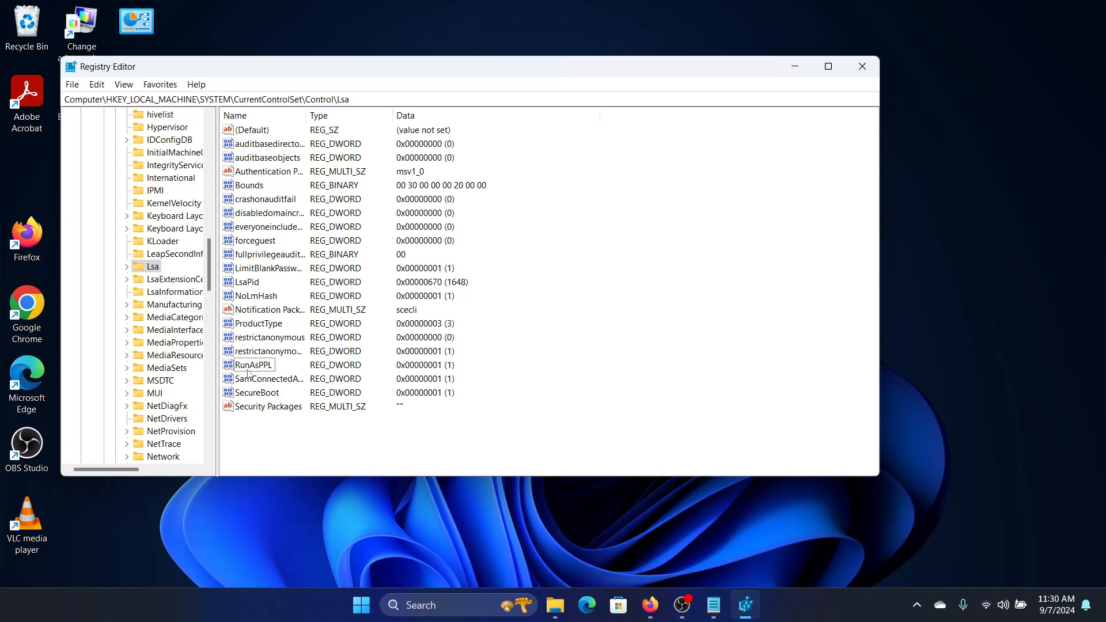
mouse_move(261, 374)
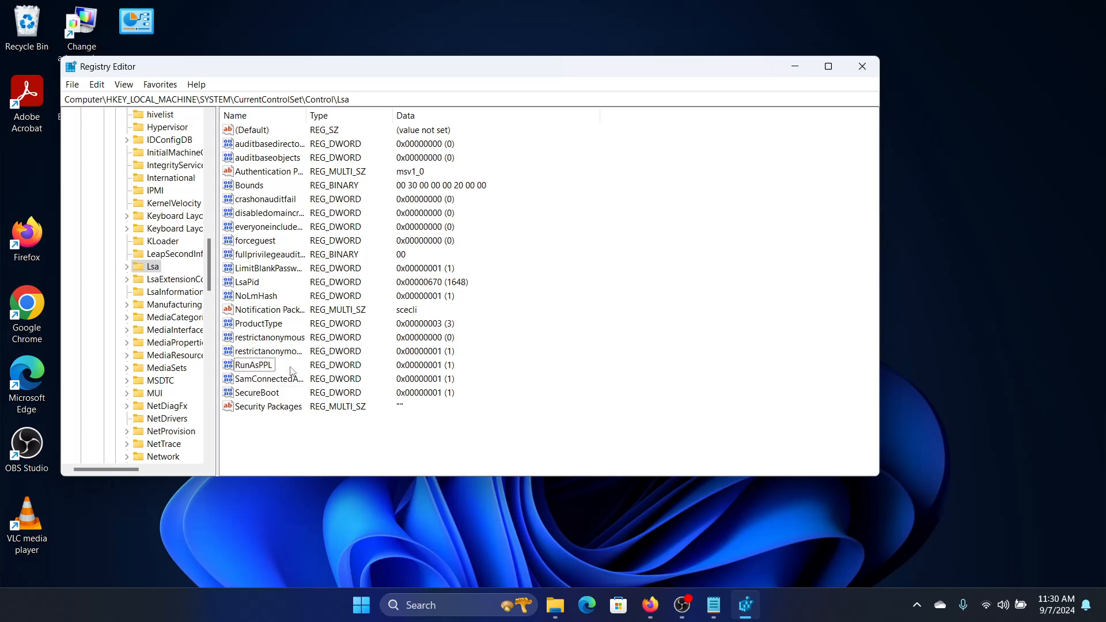
Step: Confirm RunAsPPL's value data stays 1 and bring its edit dialog back up for review
left_click(252, 364)
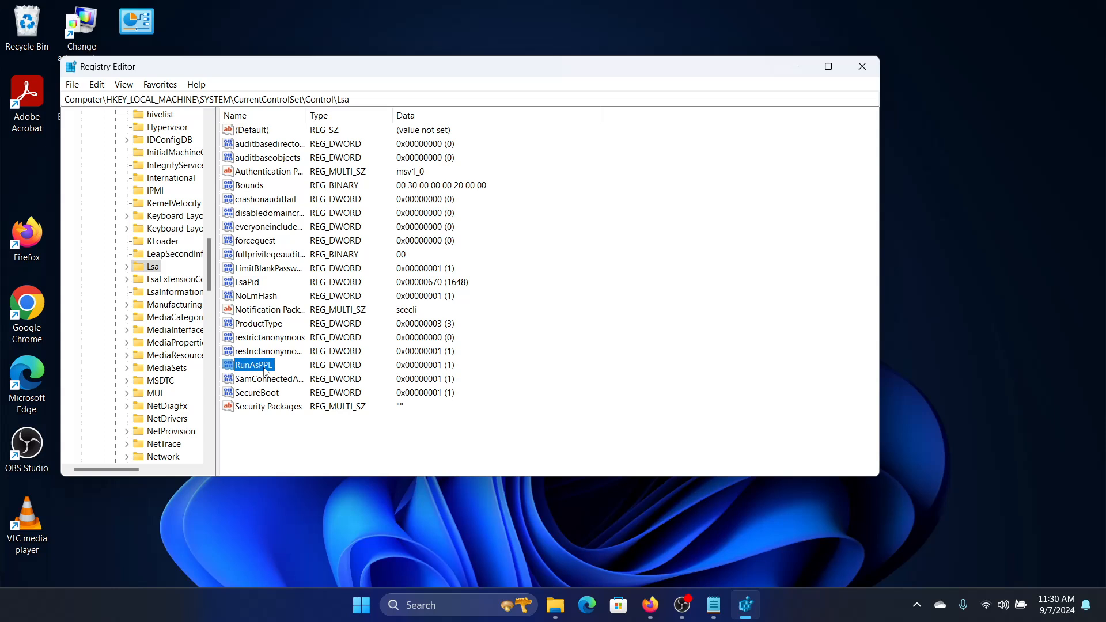
double_click(251, 365)
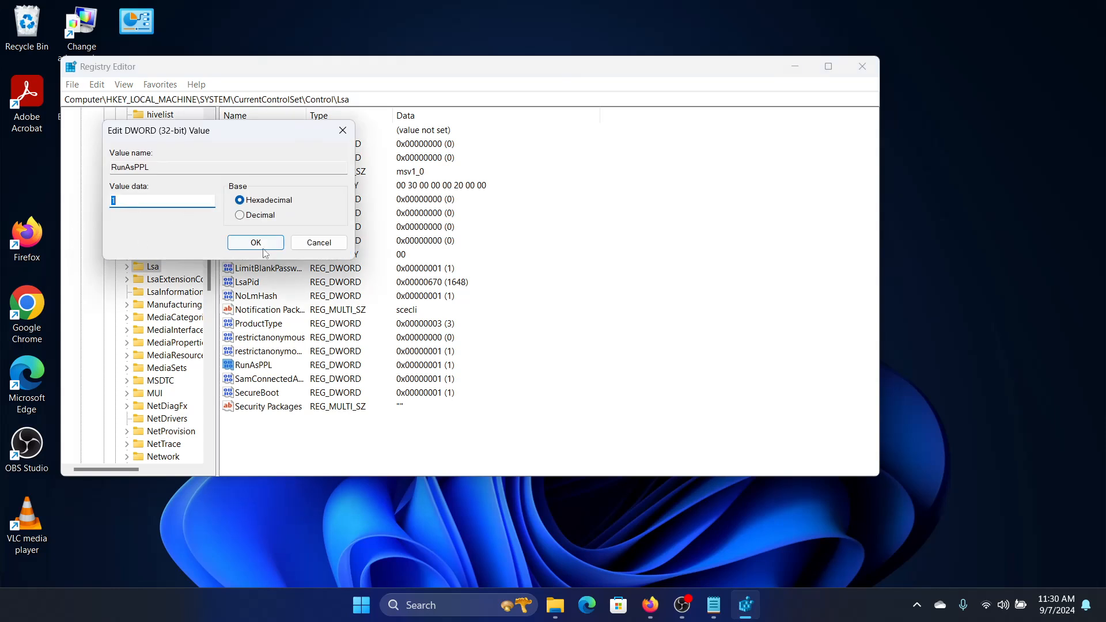
left_click(255, 242)
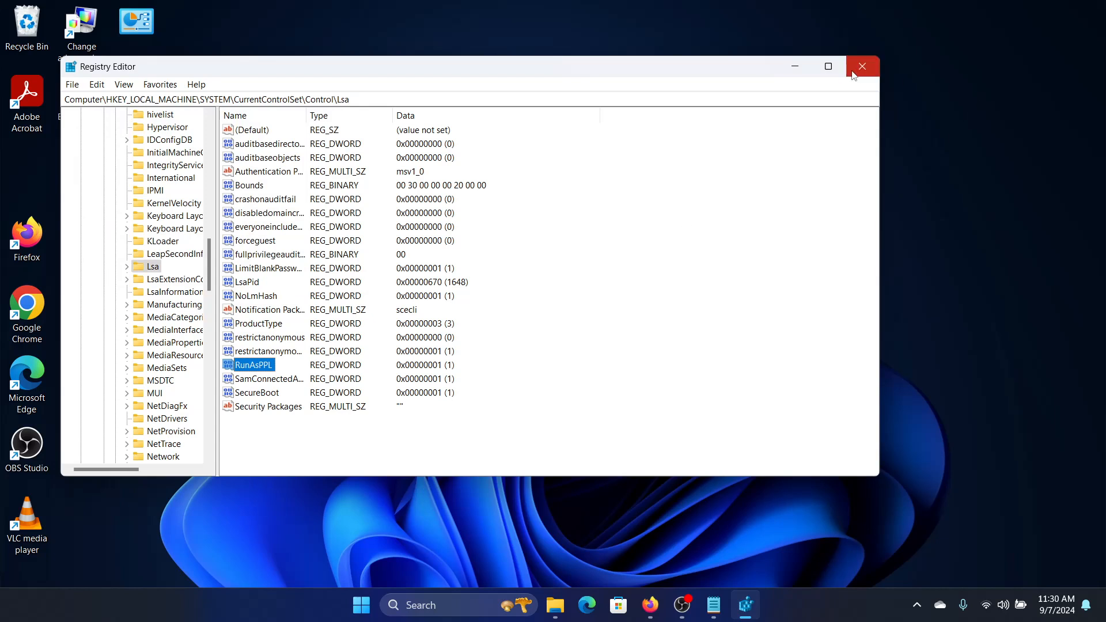
mouse_move(860, 66)
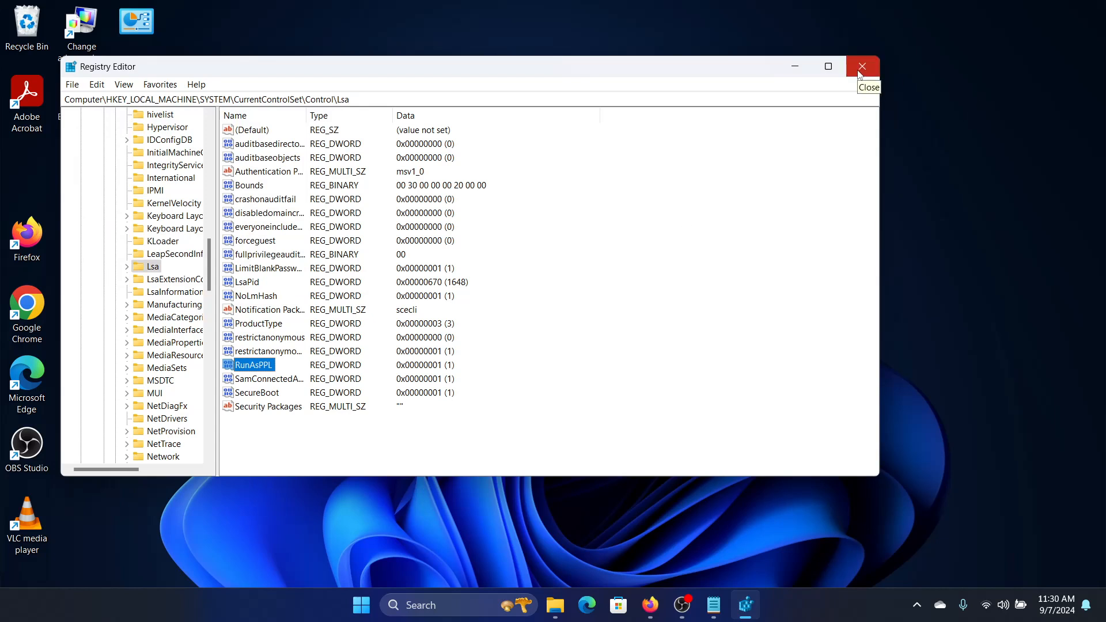
mouse_move(426, 353)
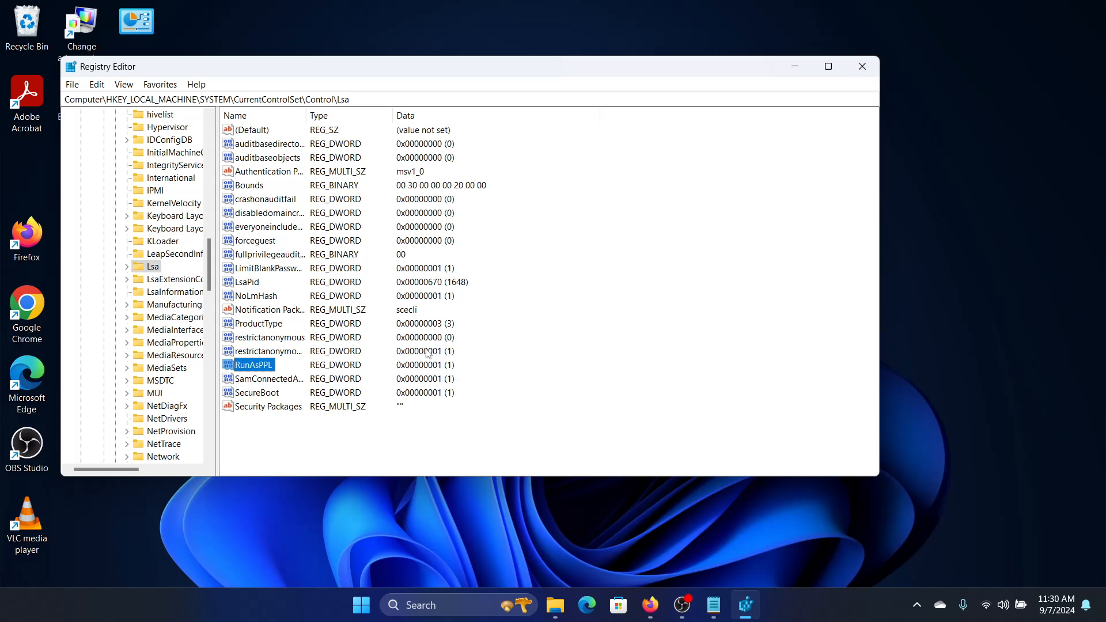
double_click(251, 365)
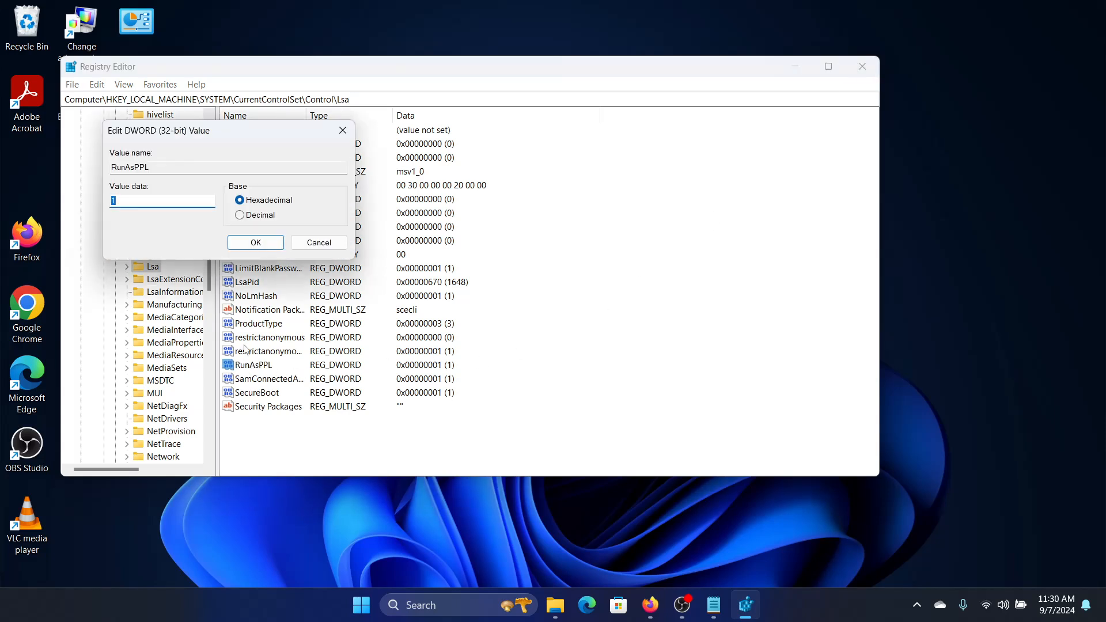